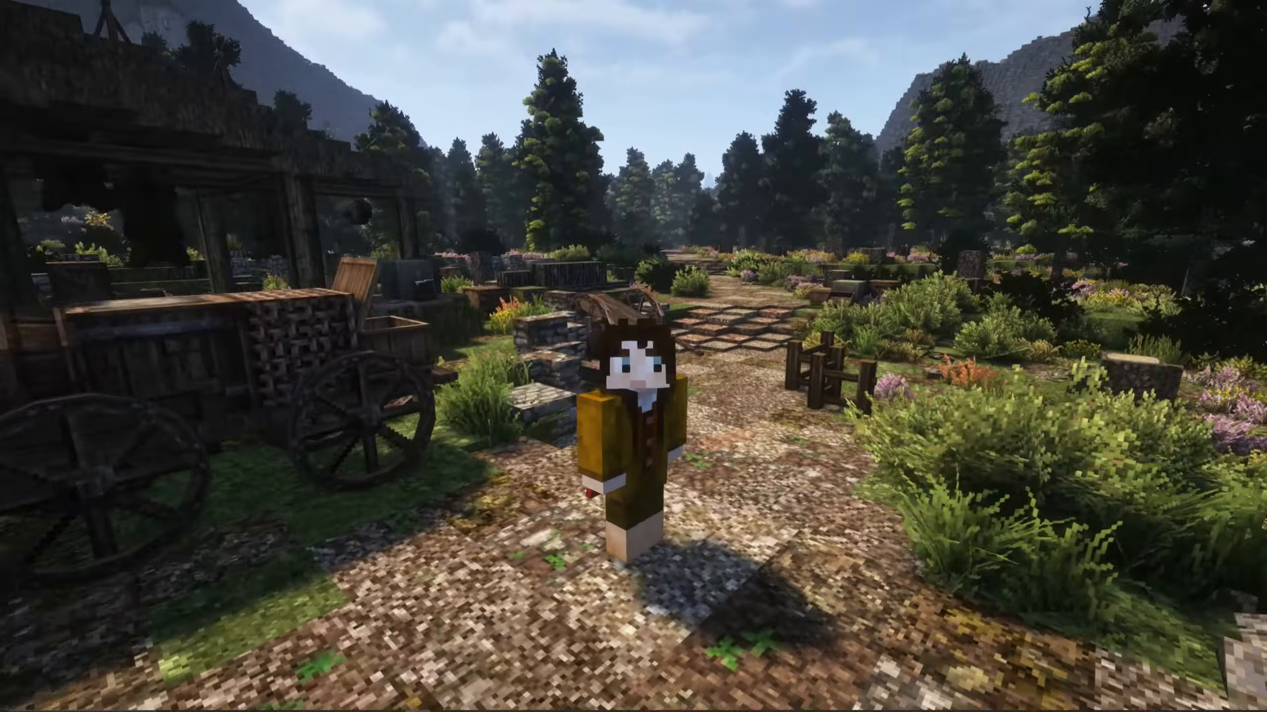
# Walk the character forward along the cobbled path into the forest
pyautogui.press('w')
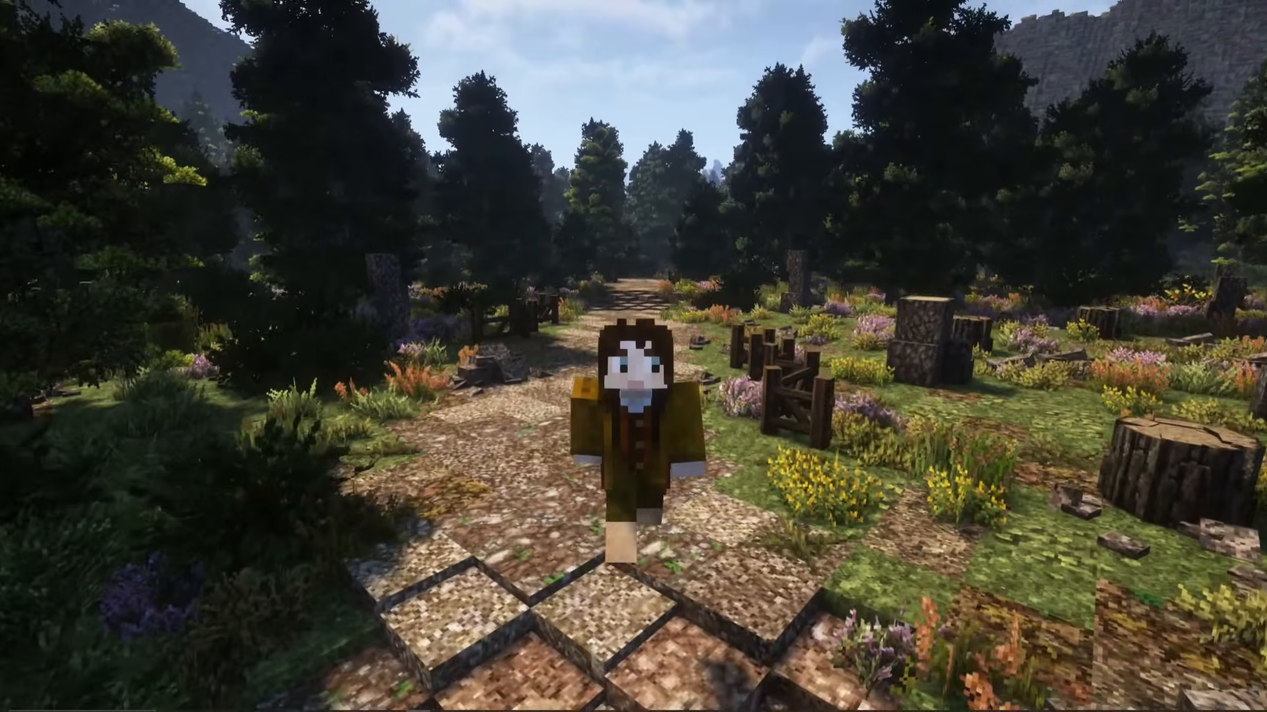
pyautogui.press('w')
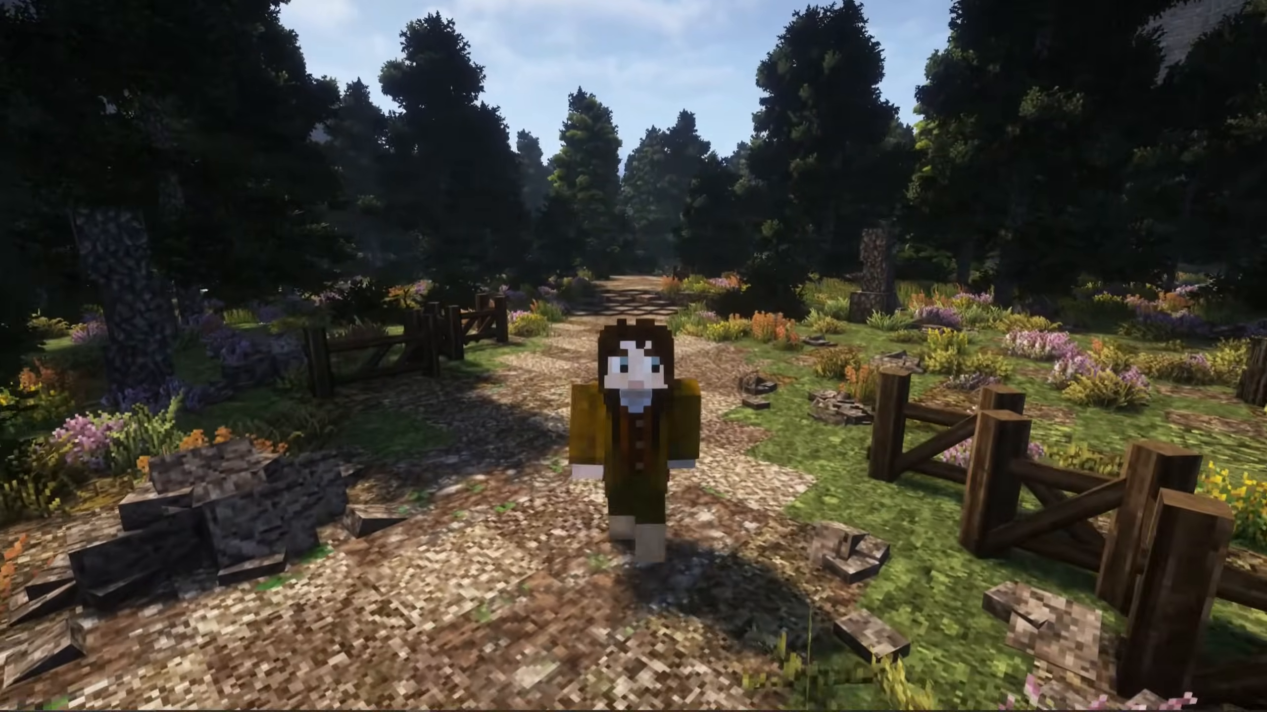
pyautogui.moveTo(633, 356)
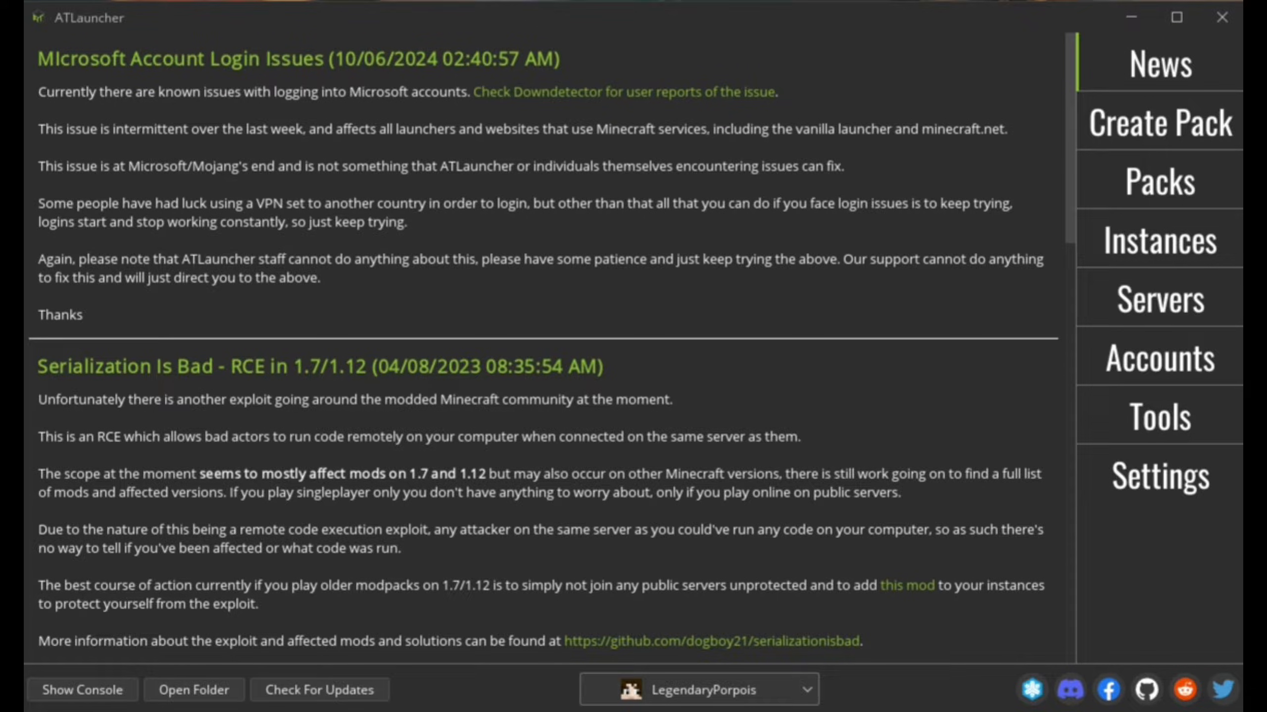
pyautogui.moveTo(902, 385)
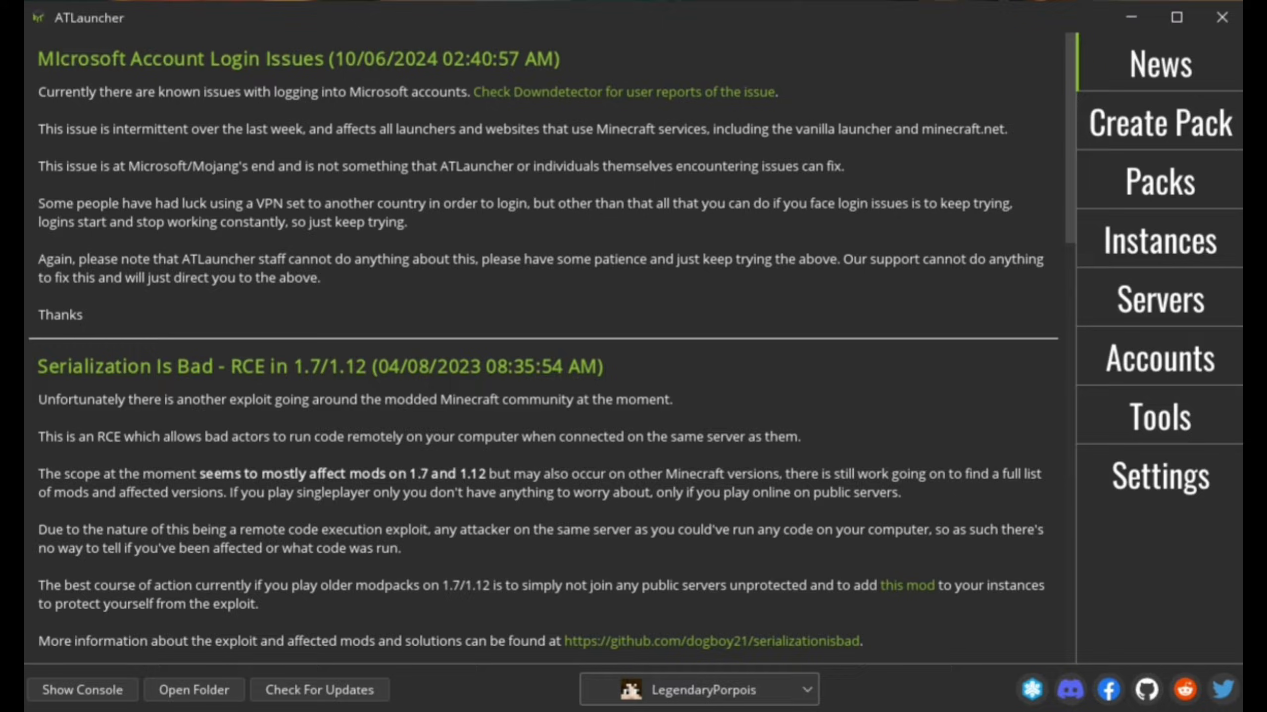
pyautogui.moveTo(1014, 580)
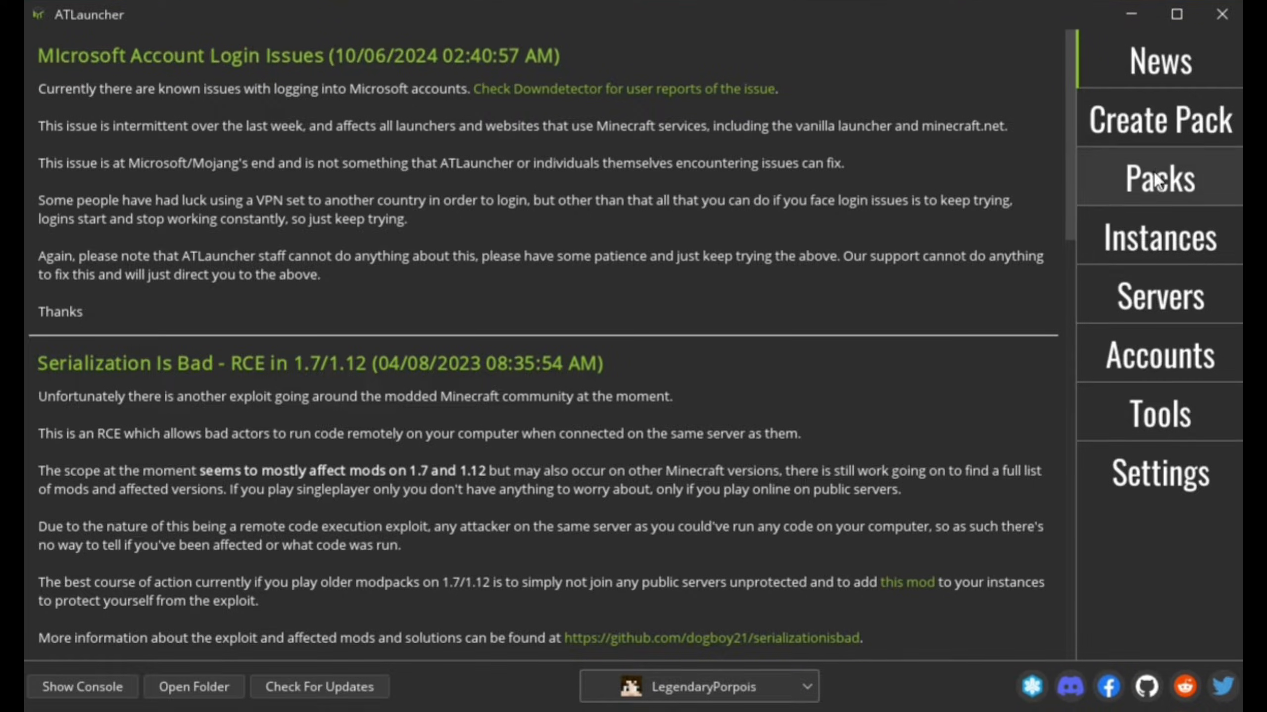
pyautogui.moveTo(1153, 196)
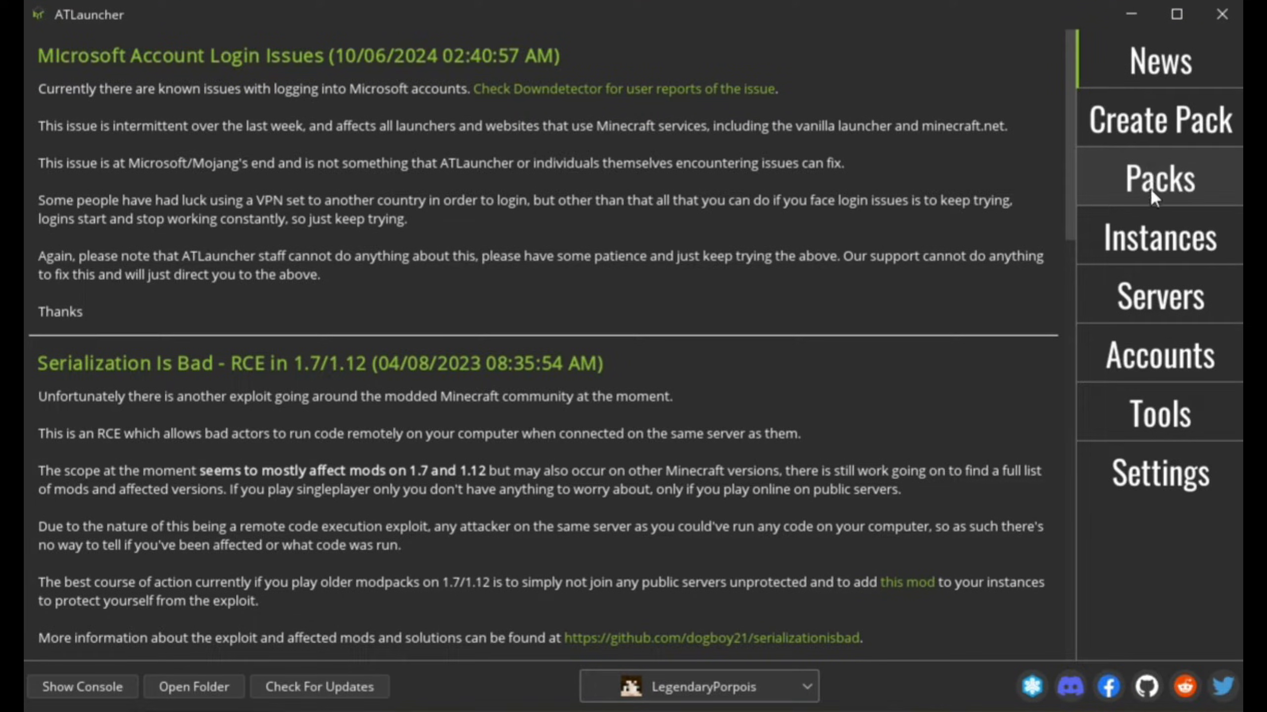
# Search the Modrinth pack list for 'Conquest Reforged'
pyautogui.click(1159, 177)
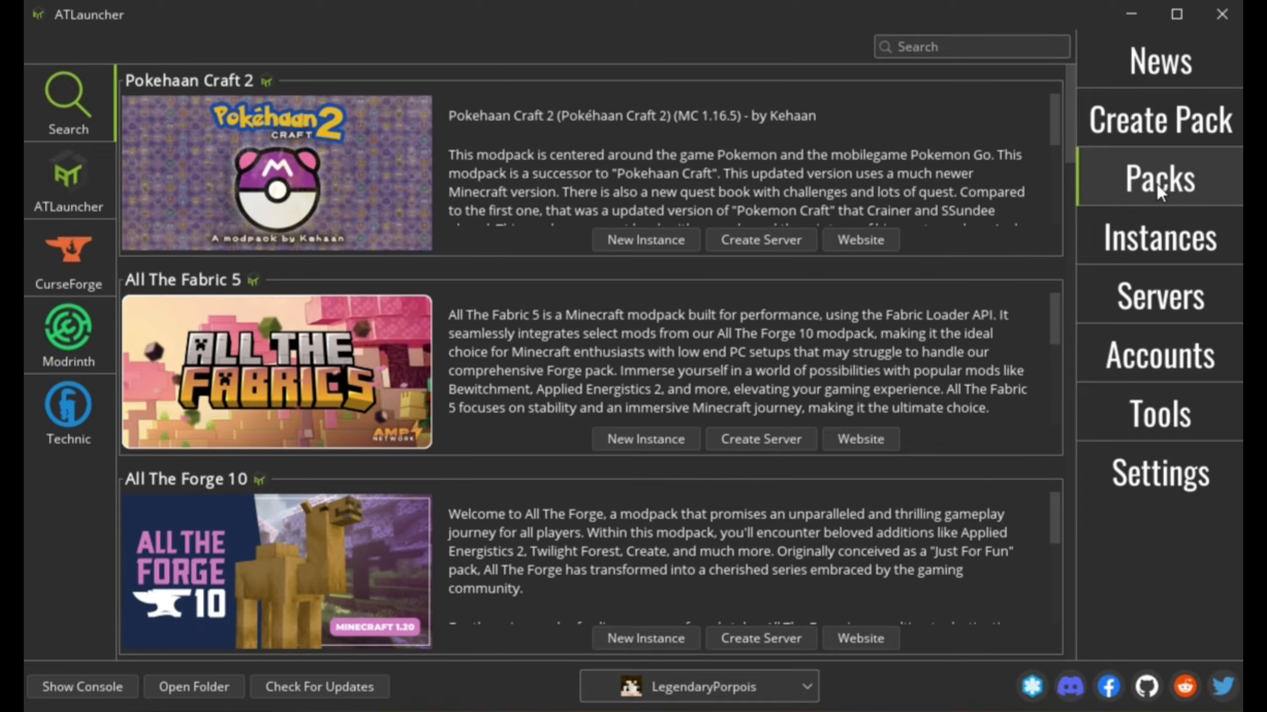
pyautogui.moveTo(910, 352)
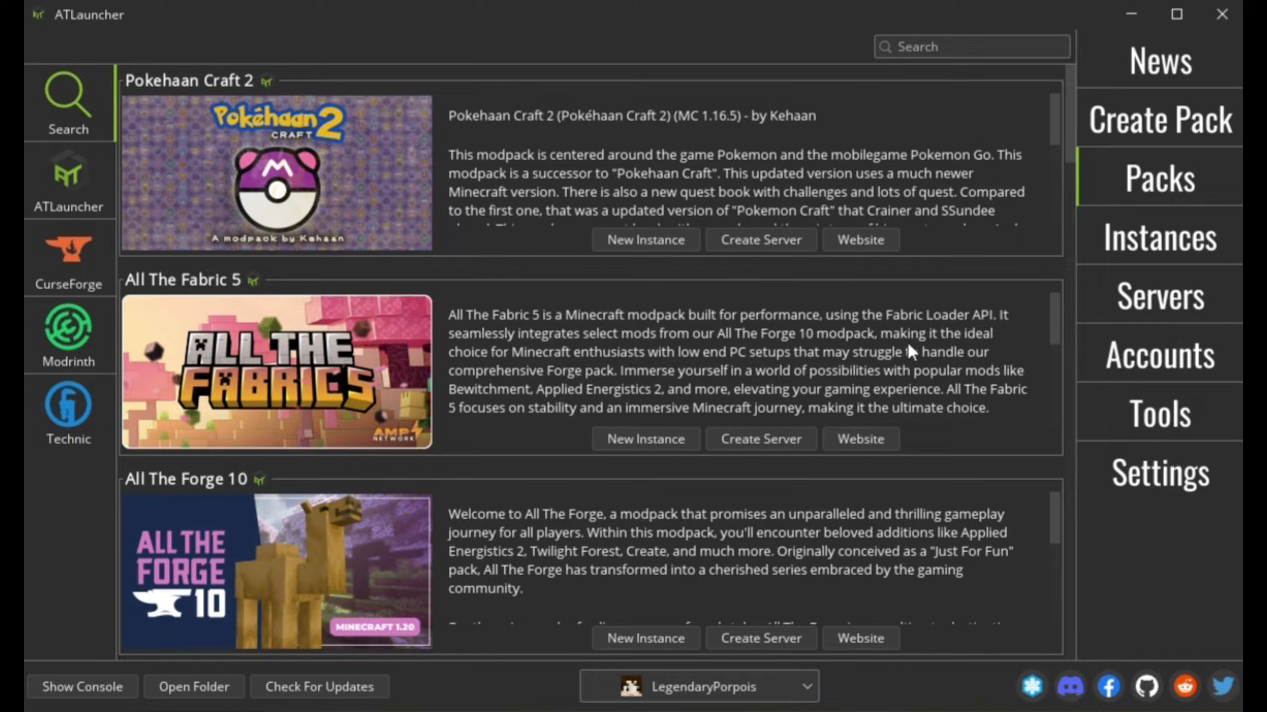
pyautogui.moveTo(947, 464)
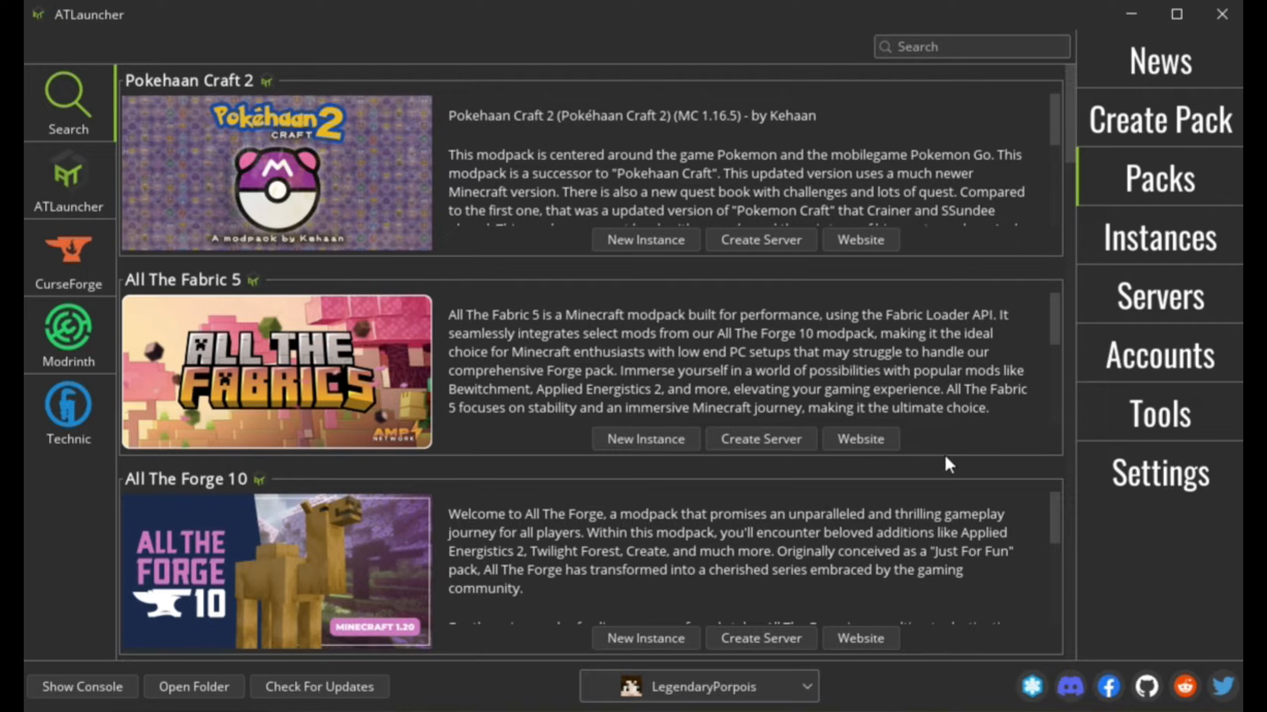
pyautogui.moveTo(282, 518)
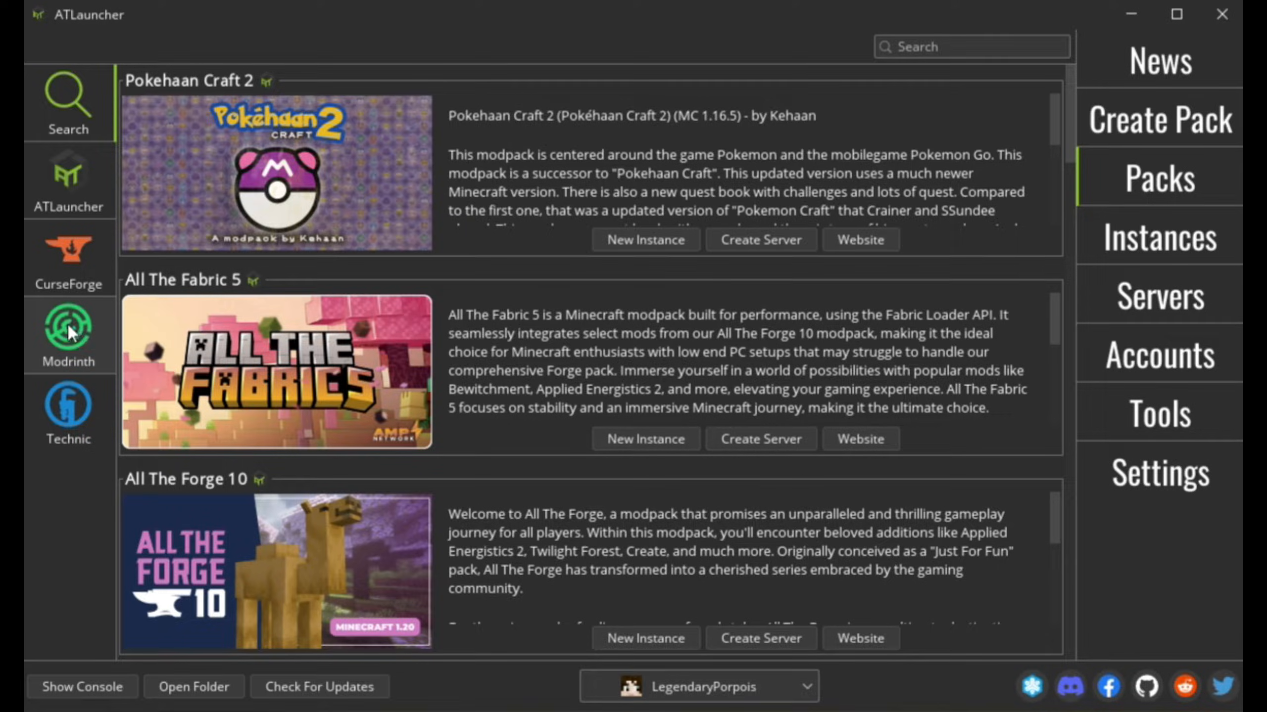
pyautogui.click(68, 331)
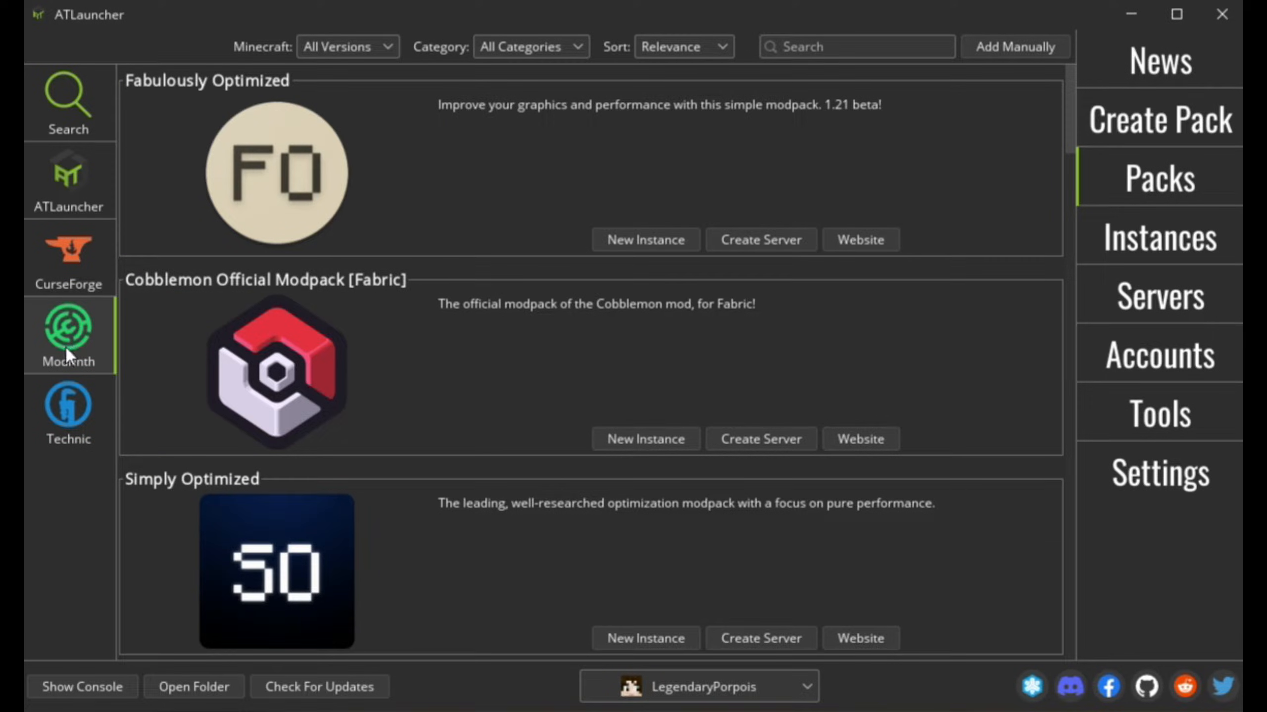
pyautogui.moveTo(270, 363)
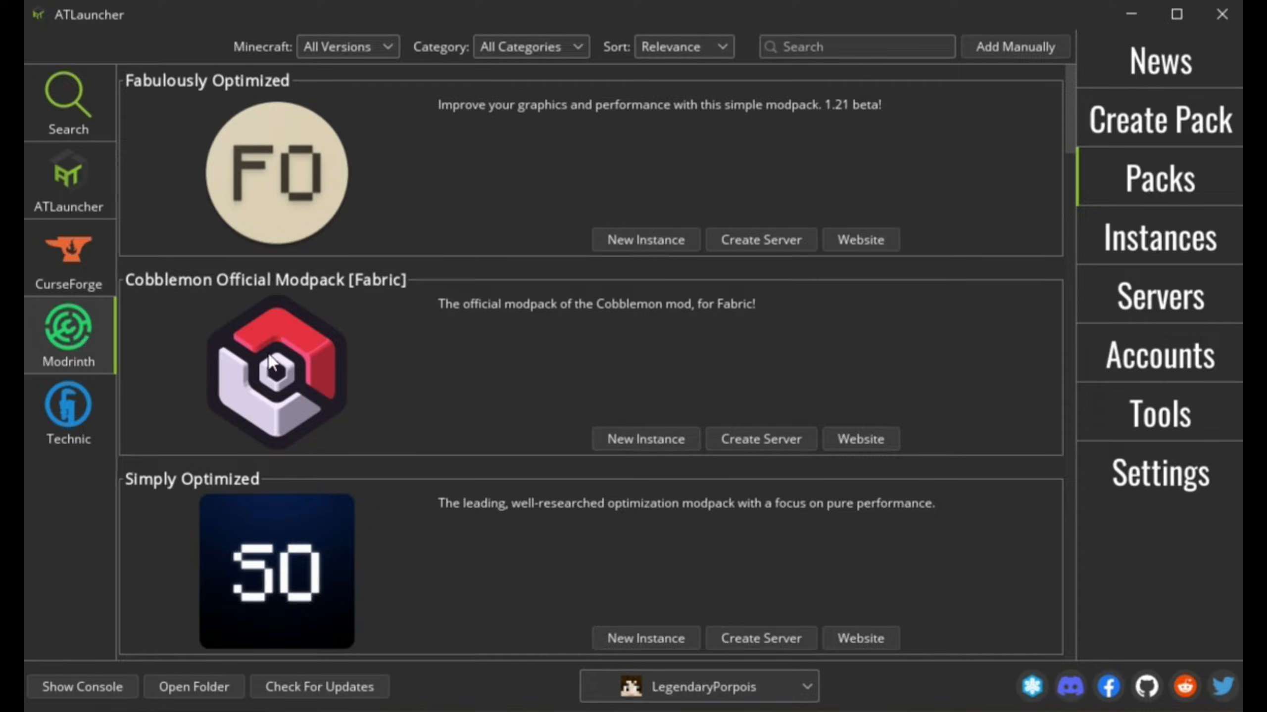
pyautogui.click(855, 46)
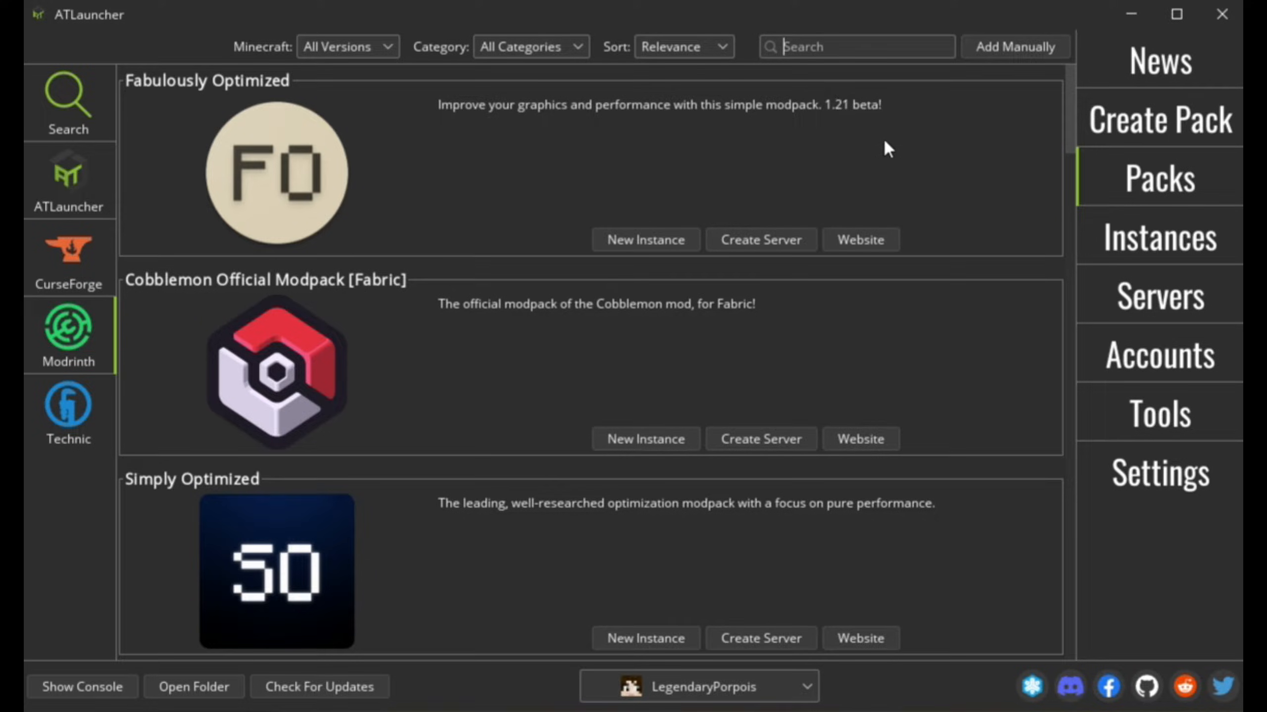
pyautogui.write('Conquest R')
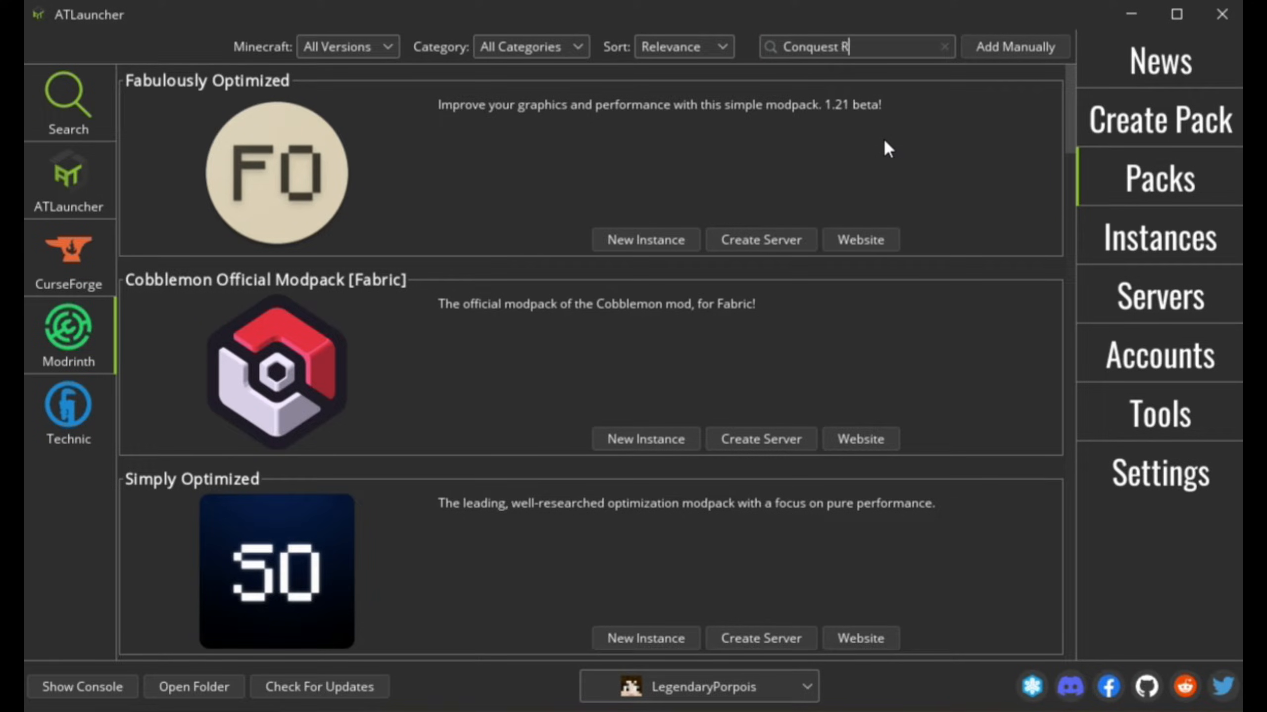
pyautogui.write('eforged')
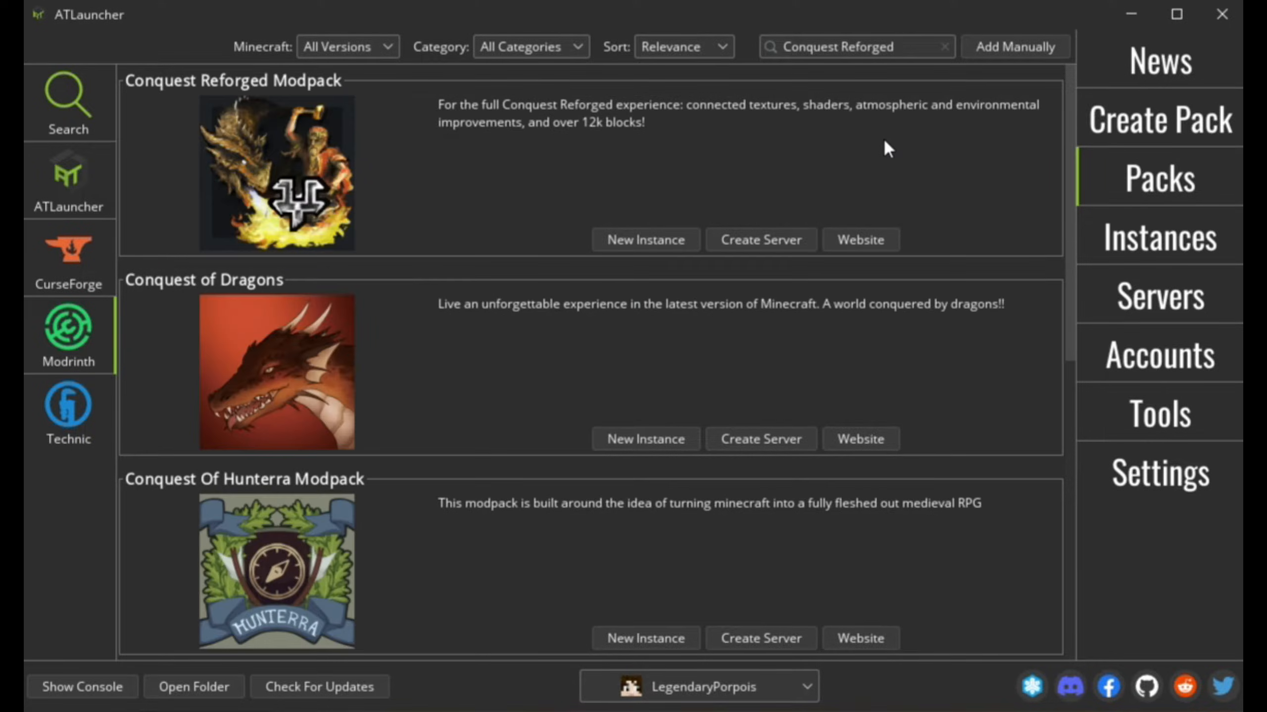
pyautogui.moveTo(623, 200)
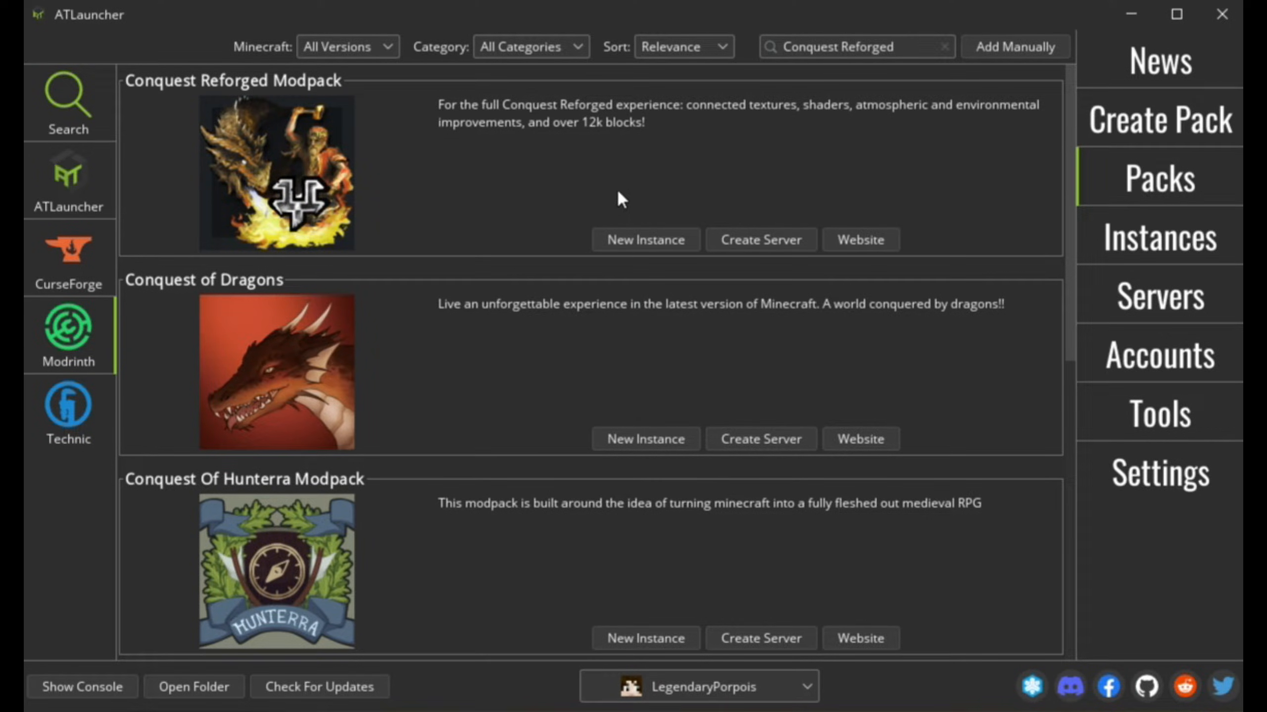
# Install Conquest Reforged Modpack version 1.1.3 as a new instance named 'CR TEST TEST TEST'
pyautogui.click(644, 240)
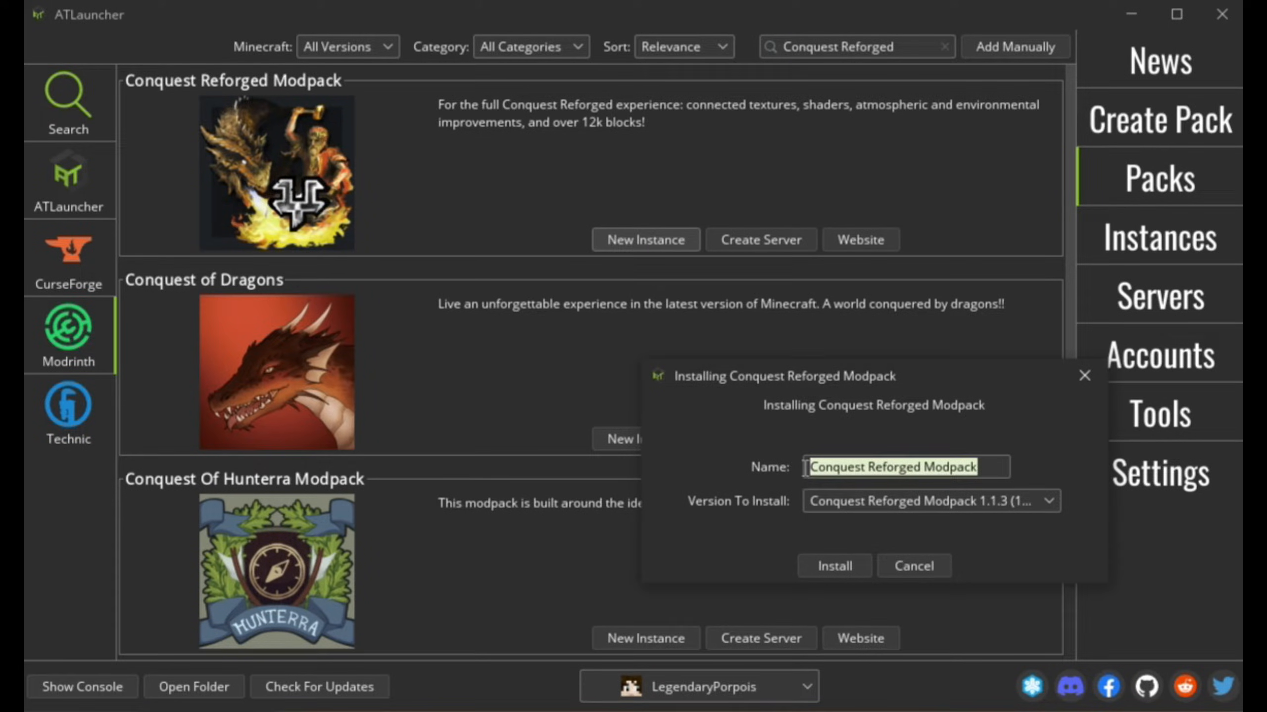
pyautogui.write('TES TEST TEST')
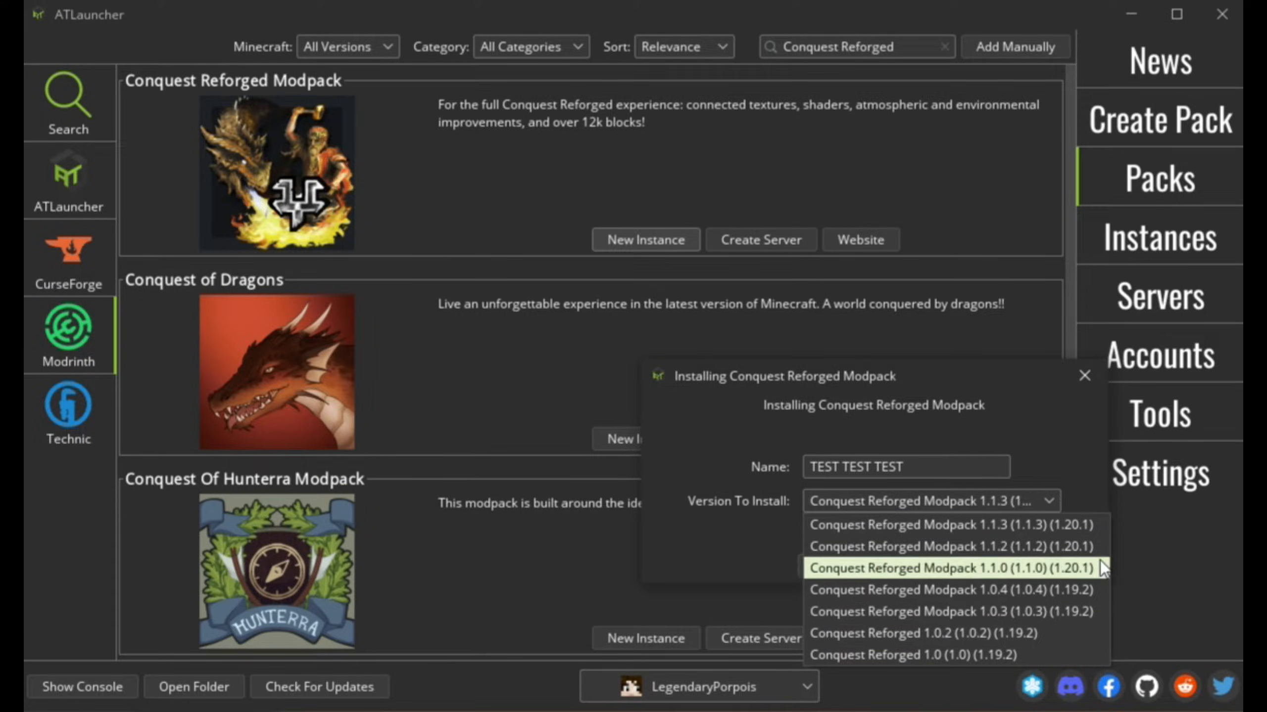
pyautogui.moveTo(953, 524)
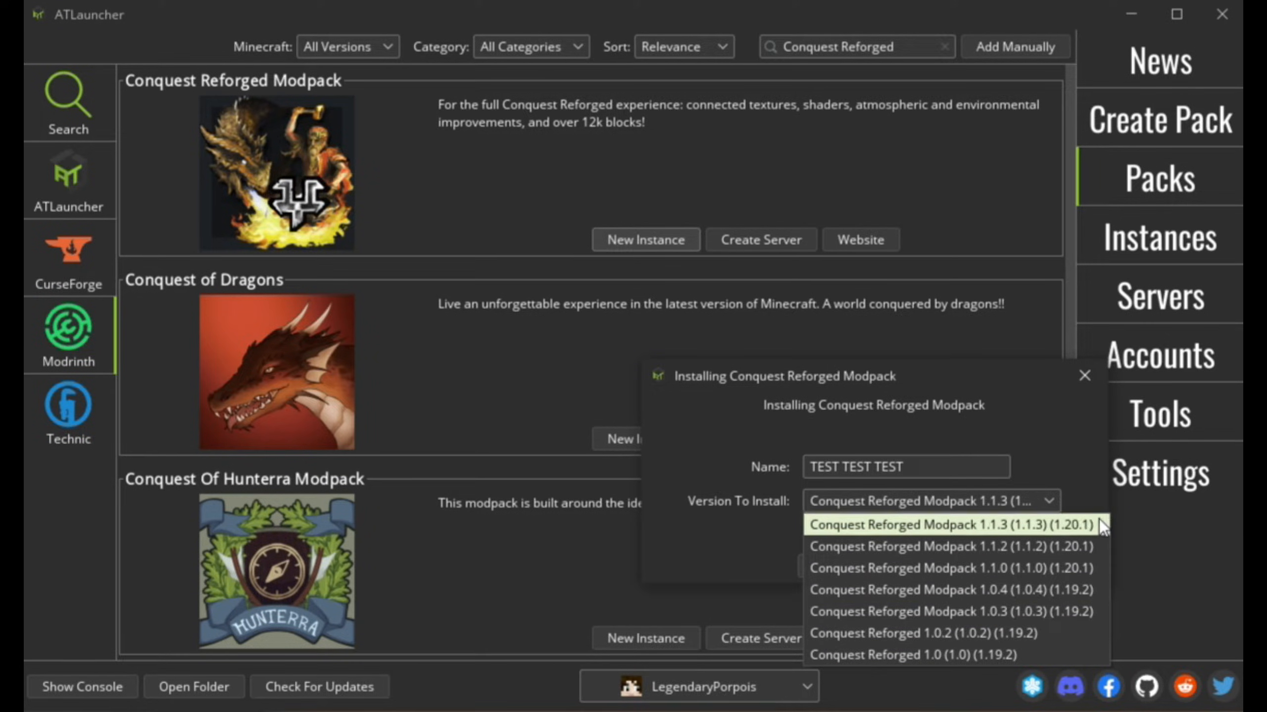
pyautogui.click(929, 524)
pyautogui.write('CR ')
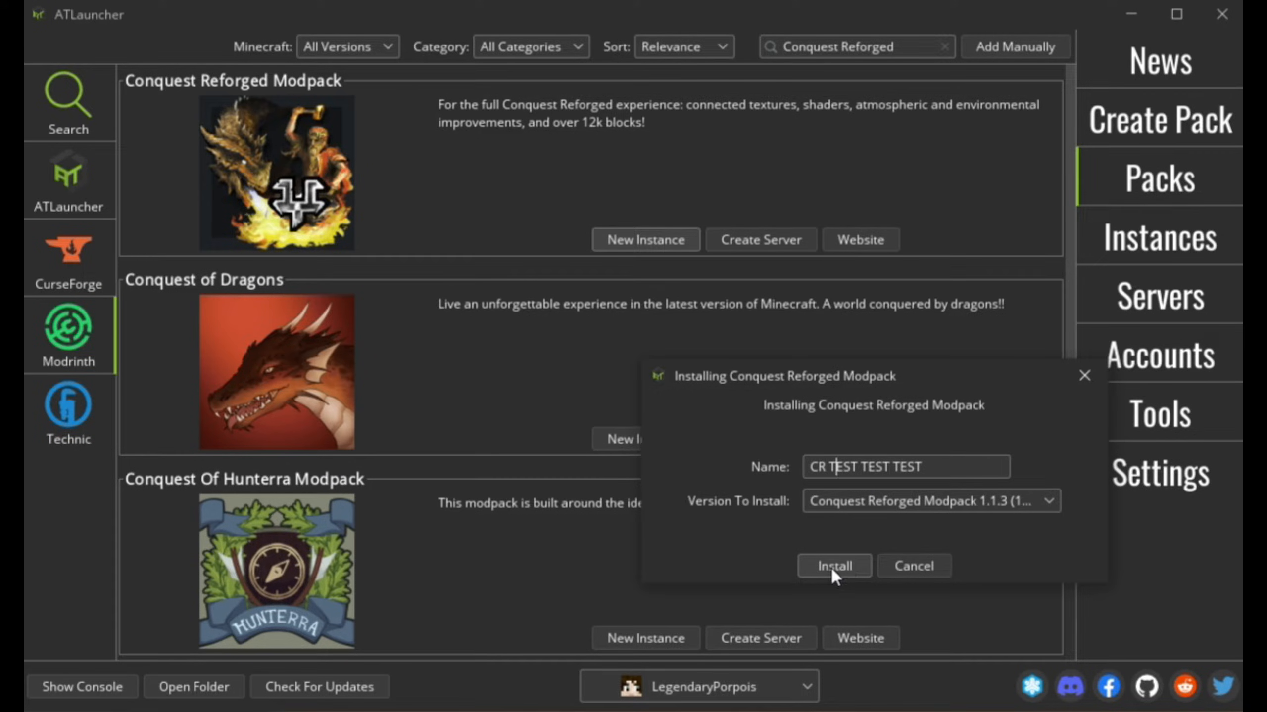
pyautogui.click(833, 565)
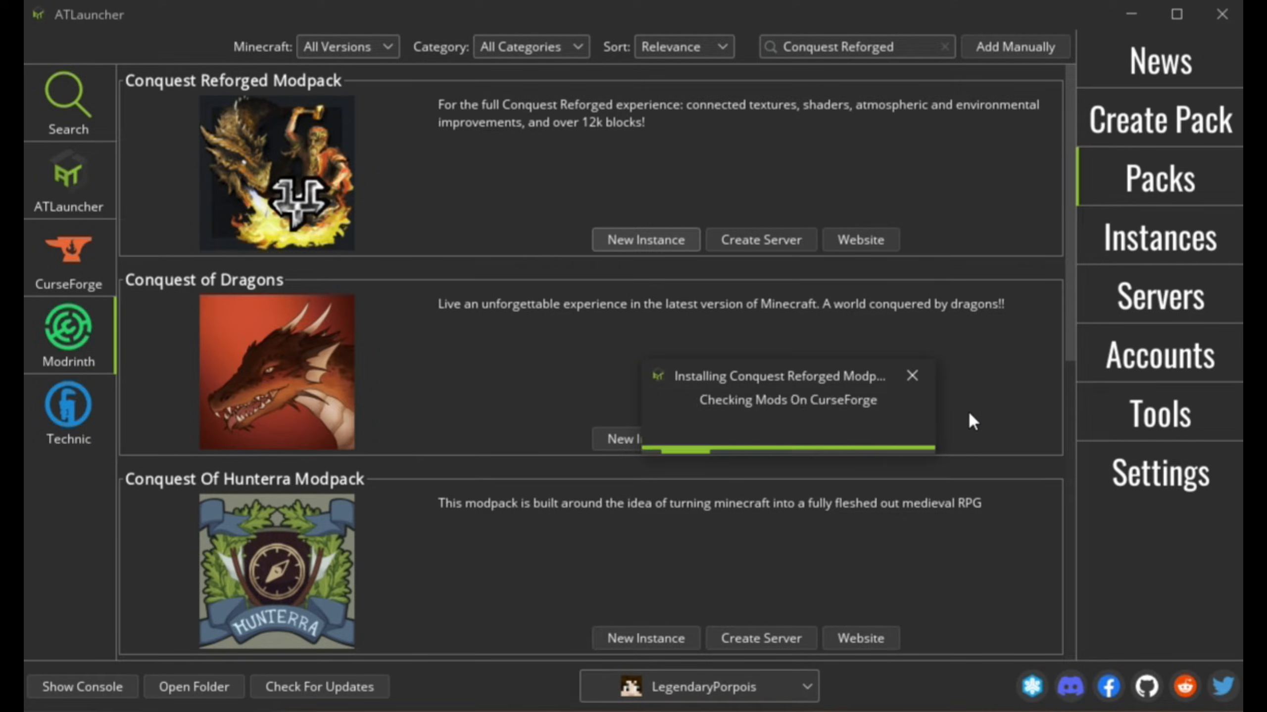
# Show the Instances list with the new CR TEST TEST TEST instance
pyautogui.click(1159, 236)
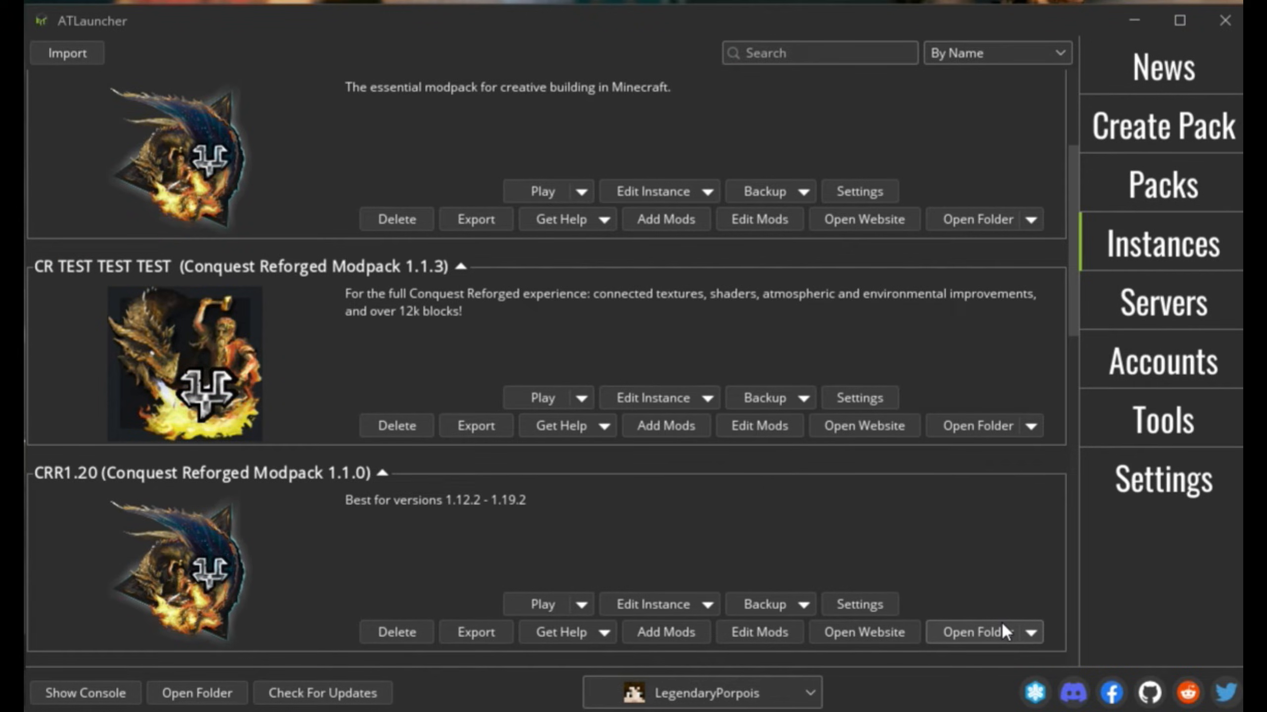
pyautogui.click(974, 632)
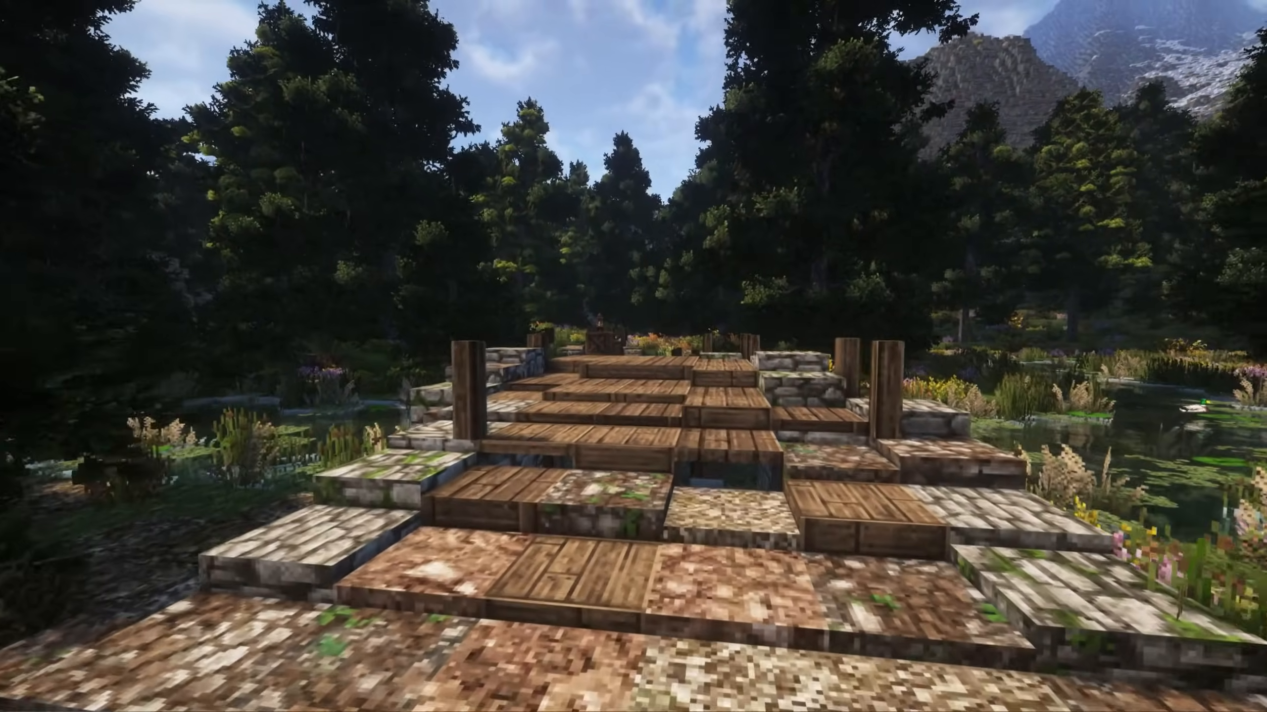
pyautogui.press('w')
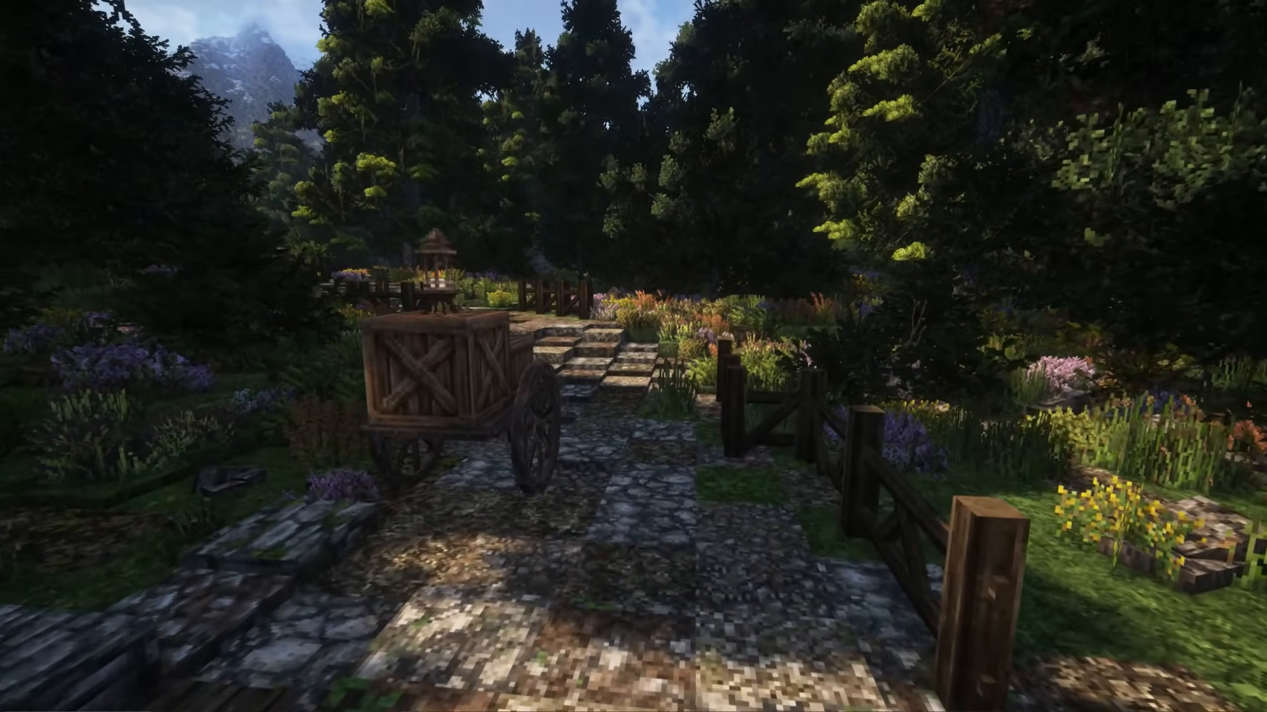
pyautogui.moveTo(633, 357)
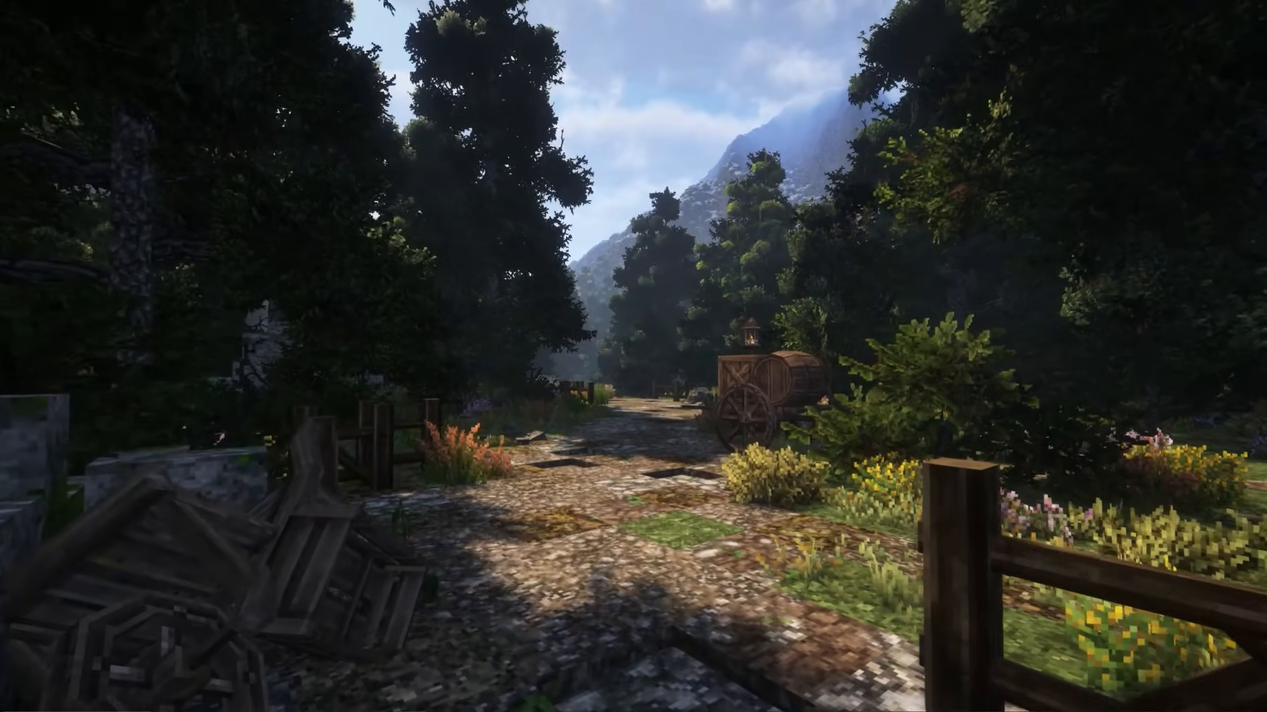
pyautogui.moveTo(633, 356)
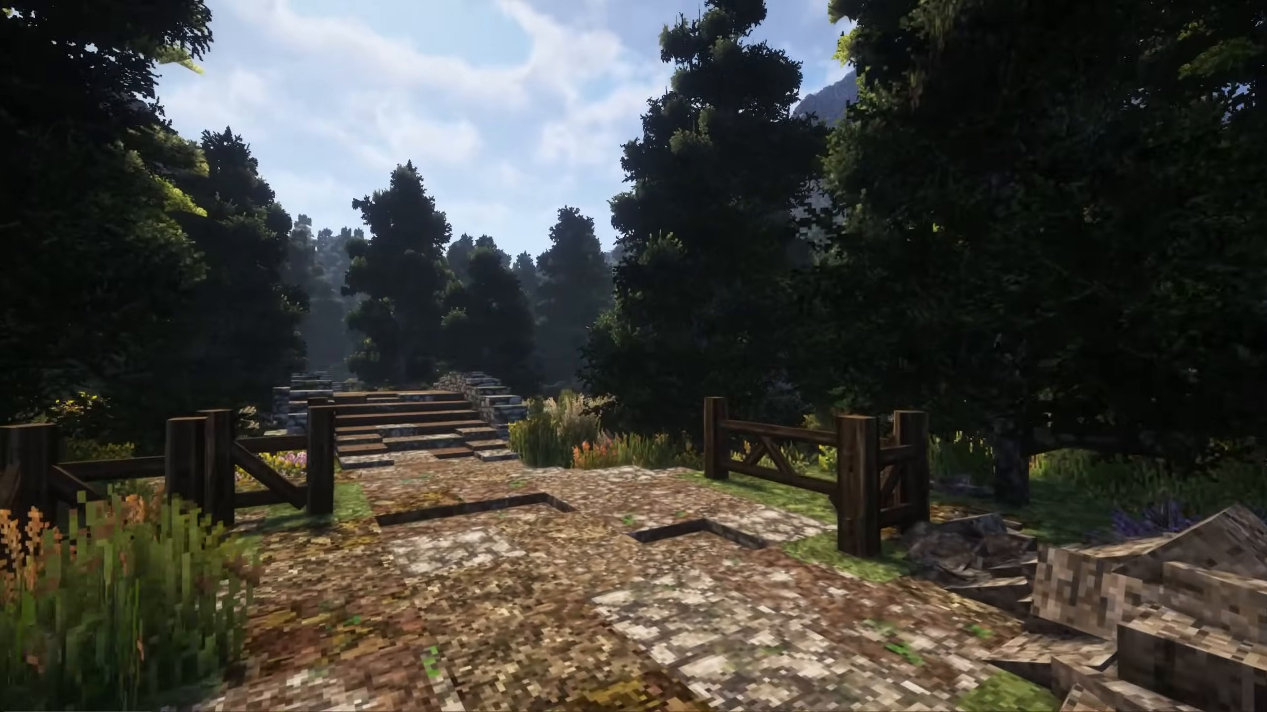
pyautogui.moveTo(634, 357)
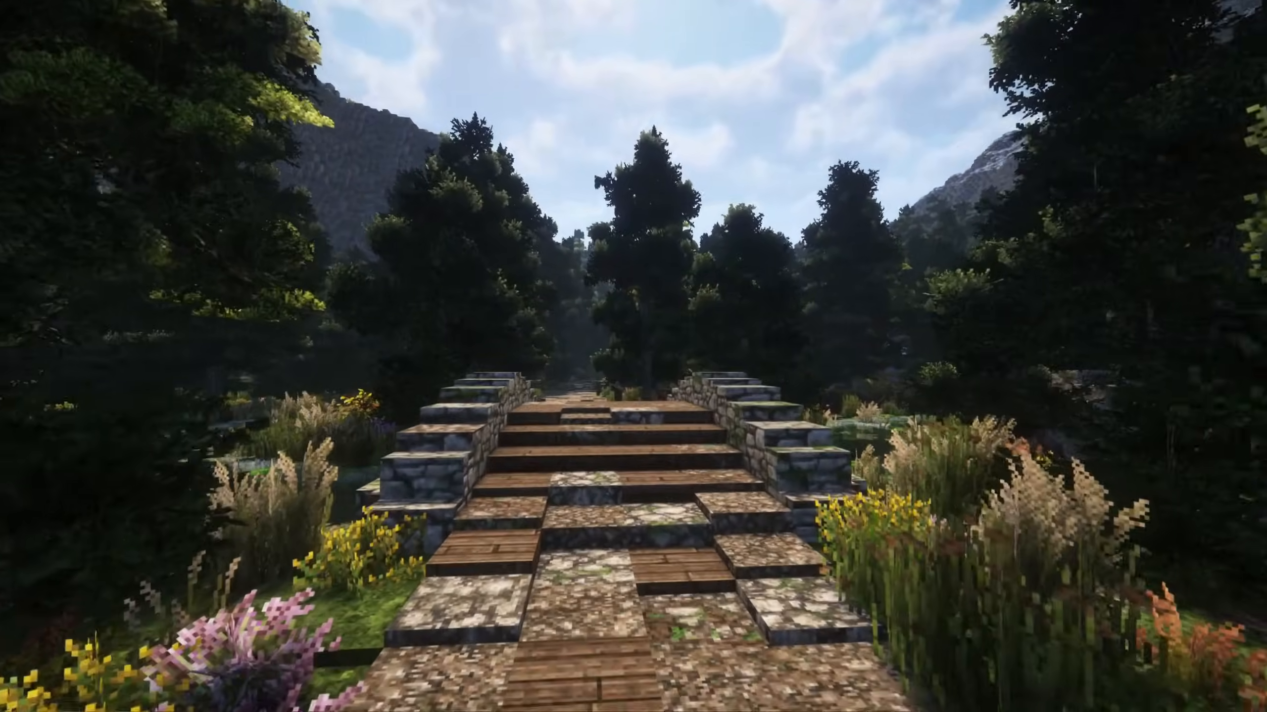